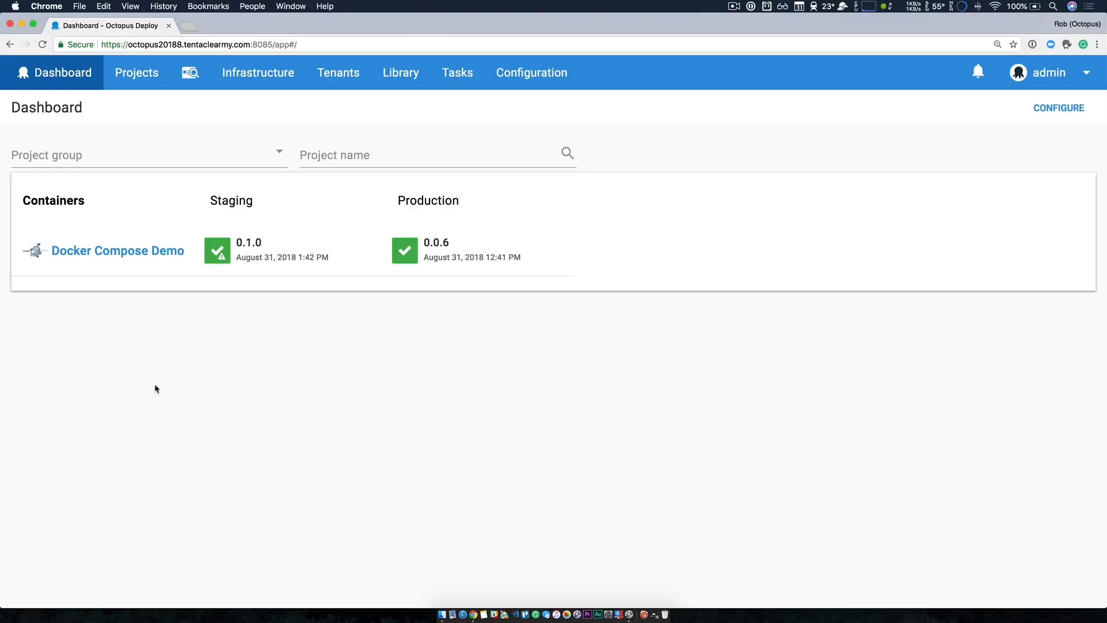
{"action": "mouse_move", "coordinate": [306, 413]}
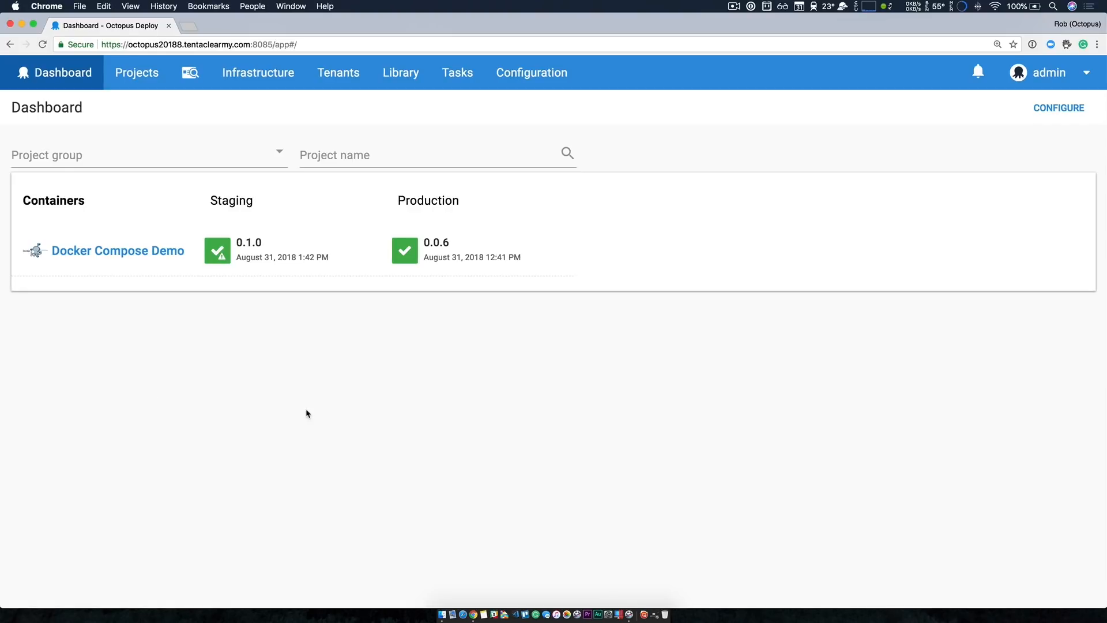
{"action": "mouse_move", "coordinate": [272, 109]}
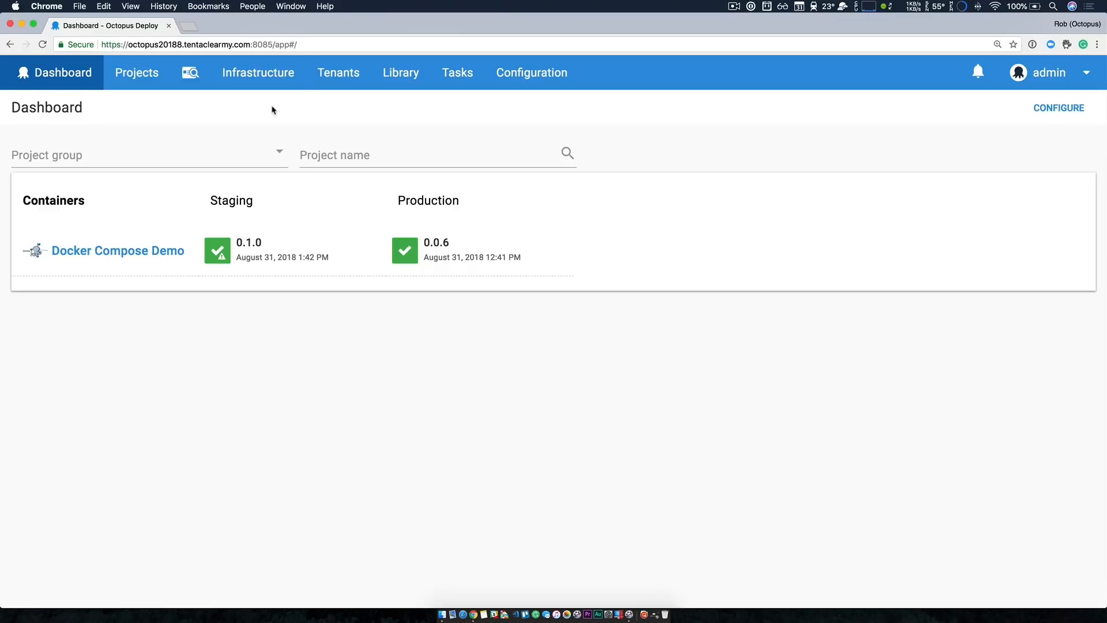
- Review the infrastructure overview and list the SSH deployment targets
{"action": "left_click", "coordinate": [257, 71]}
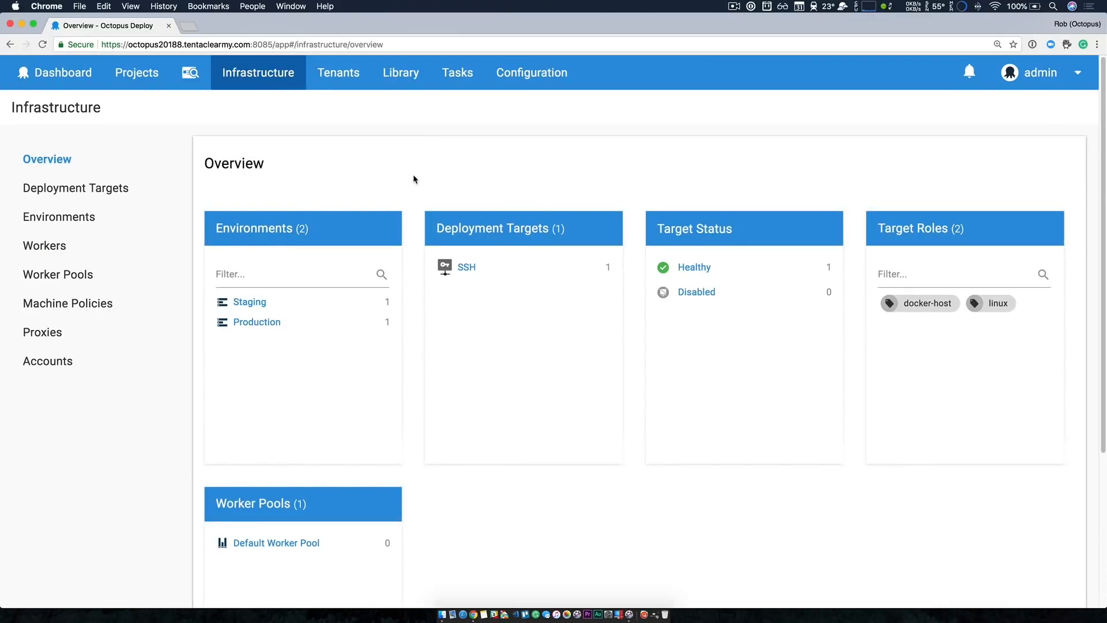
{"action": "mouse_move", "coordinate": [414, 318]}
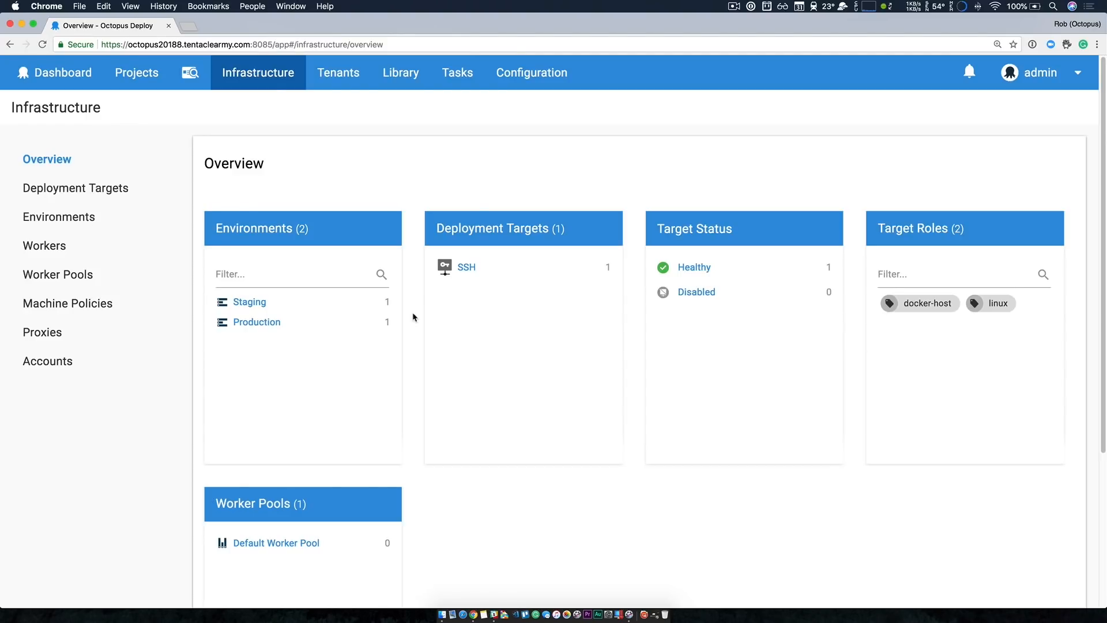
{"action": "mouse_move", "coordinate": [464, 270]}
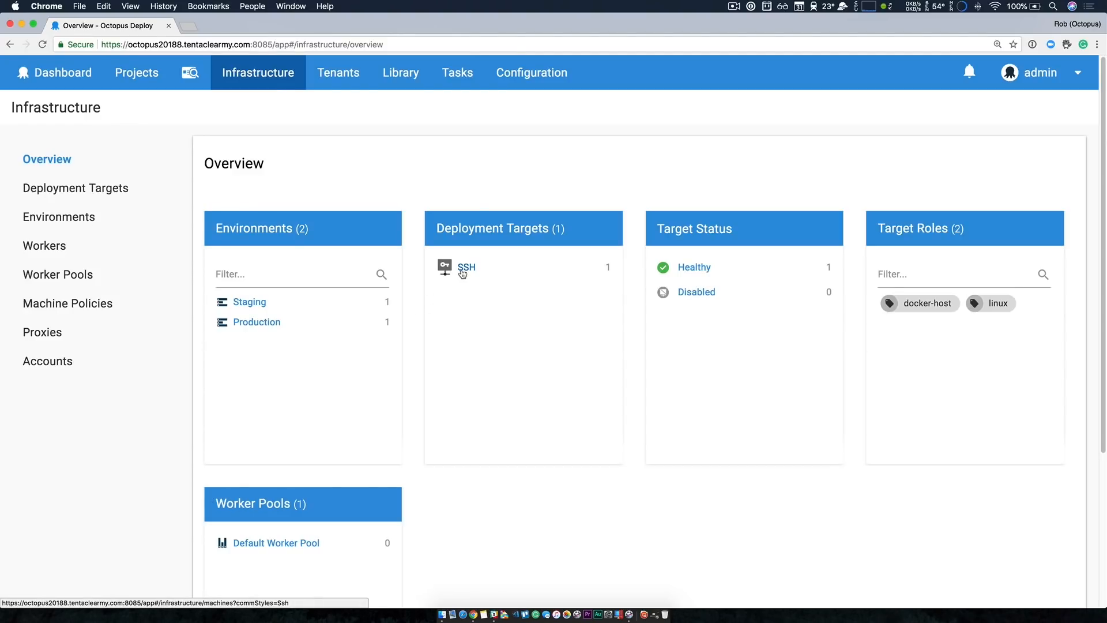
{"action": "left_click", "coordinate": [466, 266]}
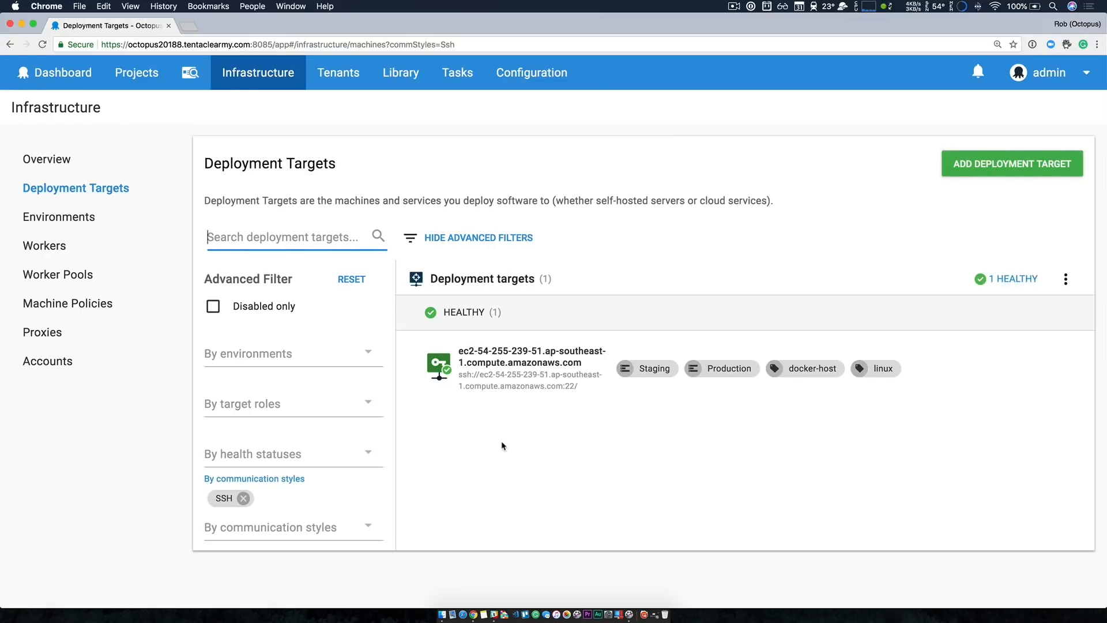
{"action": "mouse_move", "coordinate": [722, 389]}
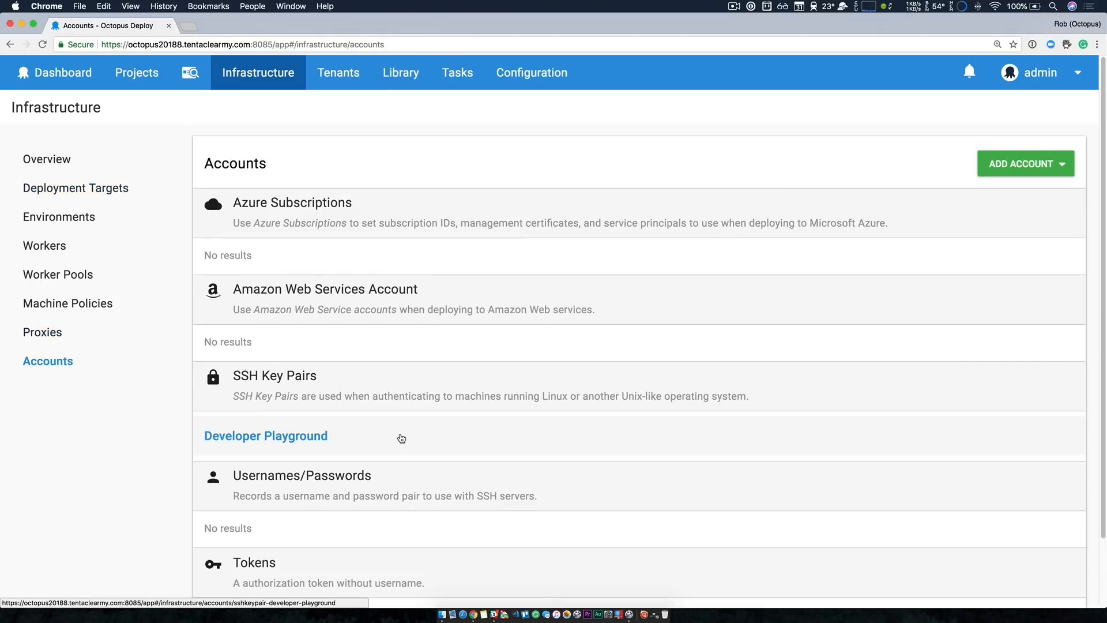
{"action": "mouse_move", "coordinate": [287, 107]}
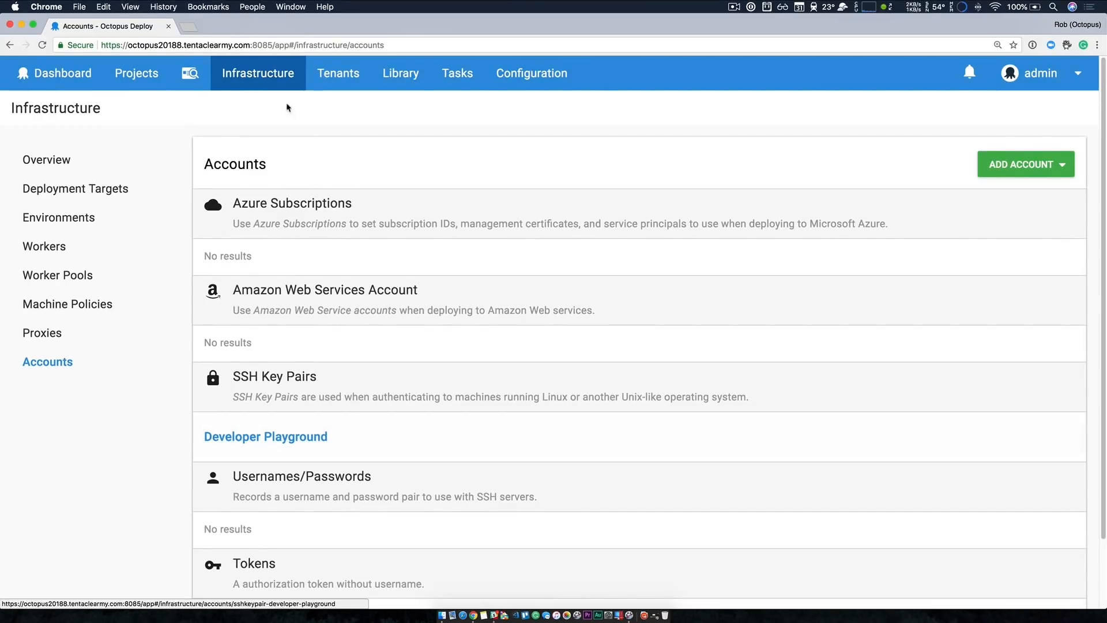
- Show the Docker Compose Demo deployment process with its Docker-Compose Up and Echo From Server steps
{"action": "left_click", "coordinate": [136, 73]}
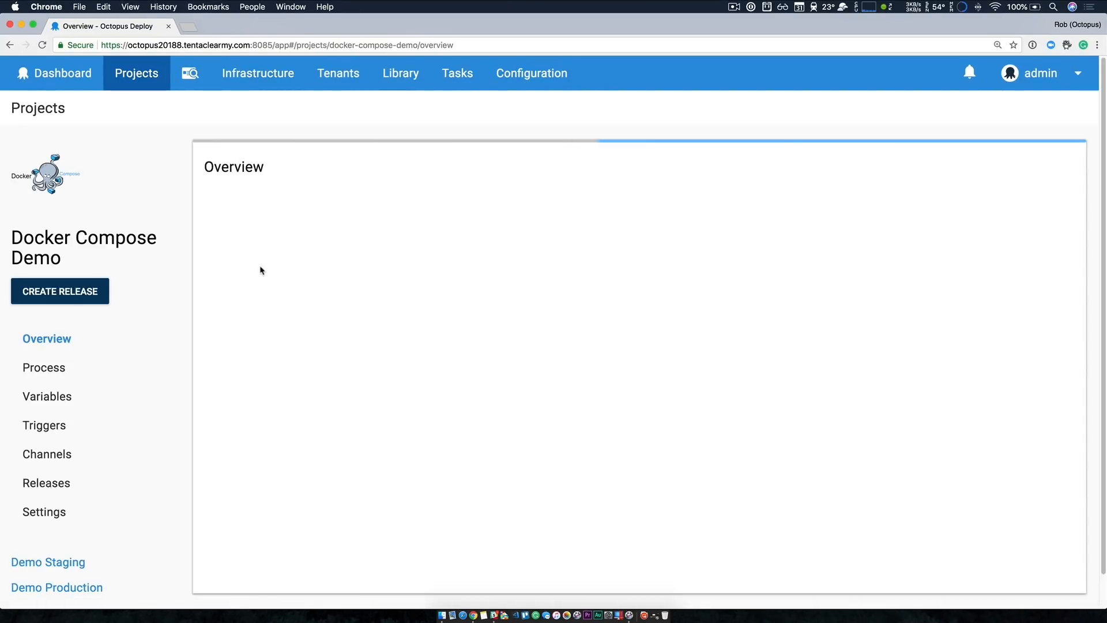
{"action": "left_click", "coordinate": [44, 367]}
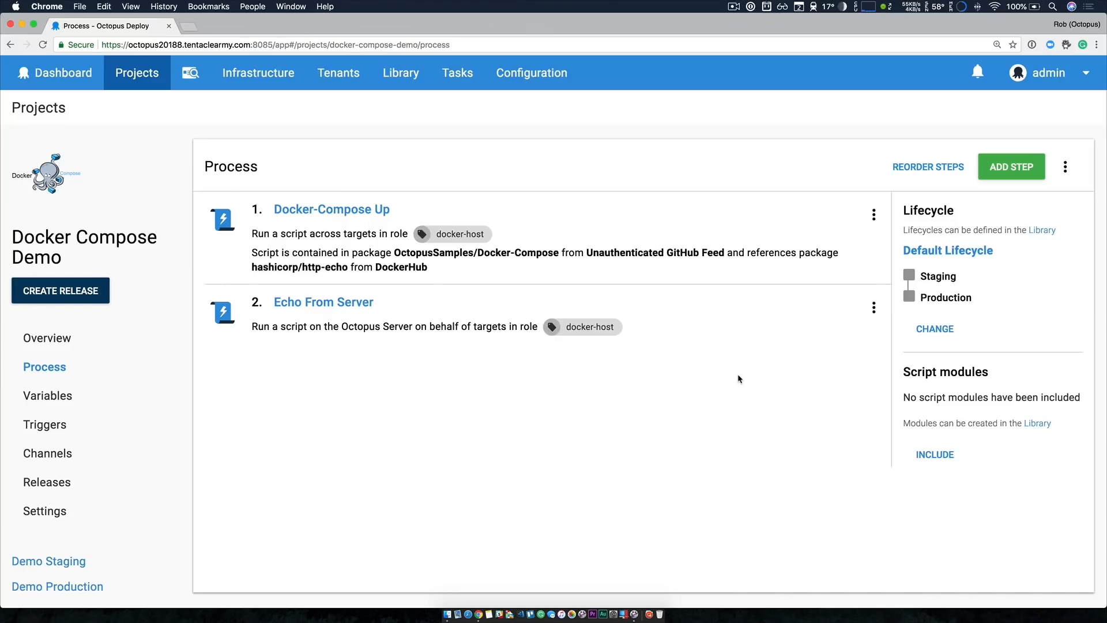
{"action": "mouse_move", "coordinate": [721, 387]}
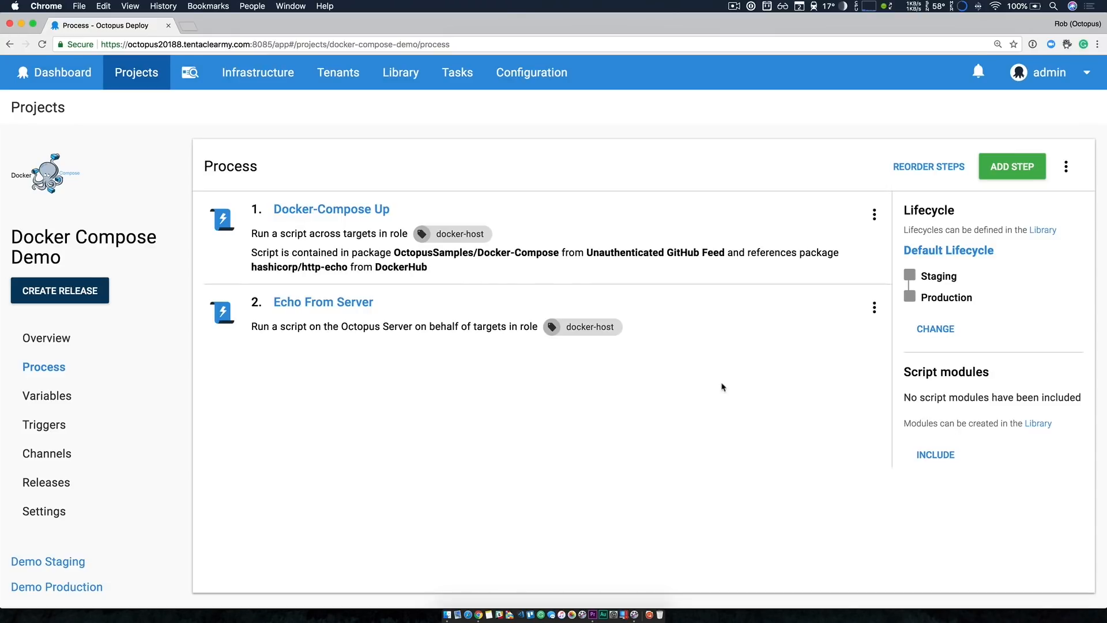
- Inspect the Docker-Compose Up step's settings and its enabled feature, Substitute Variables in Files, without changes
{"action": "left_click", "coordinate": [331, 208]}
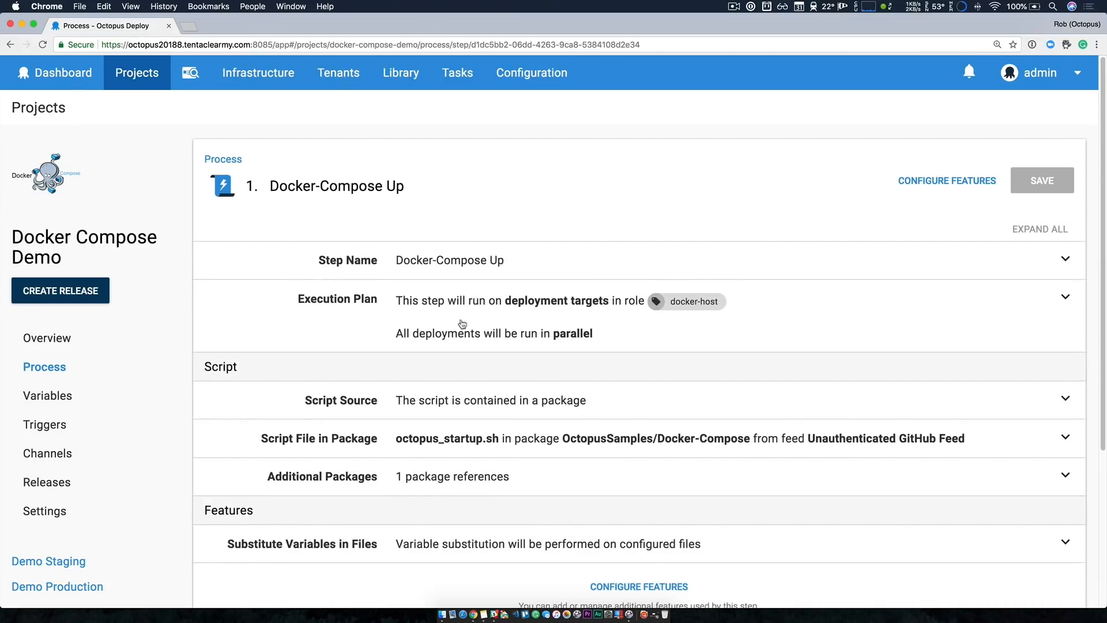
{"action": "mouse_move", "coordinate": [680, 277]}
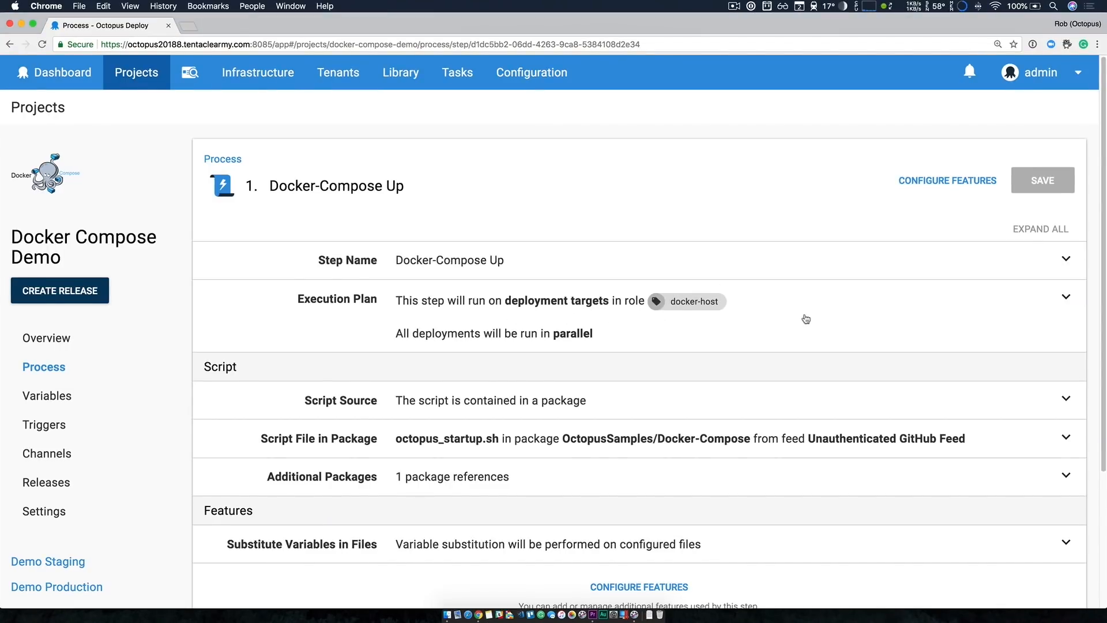
{"action": "scroll", "scroll_direction": "down", "scroll_amount": 3}
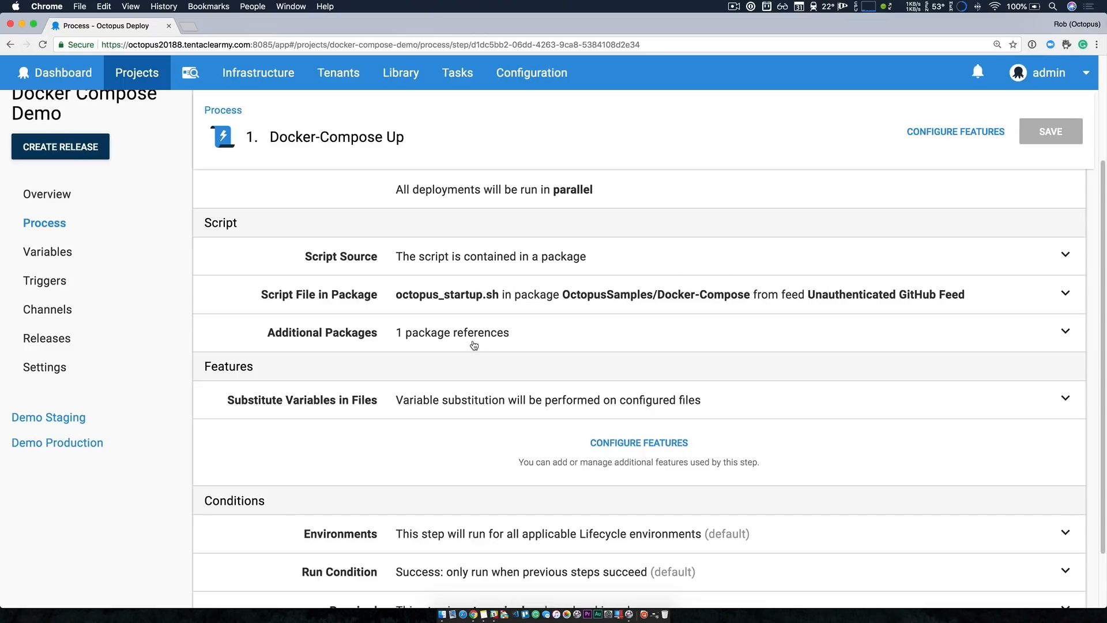
{"action": "mouse_move", "coordinate": [552, 338]}
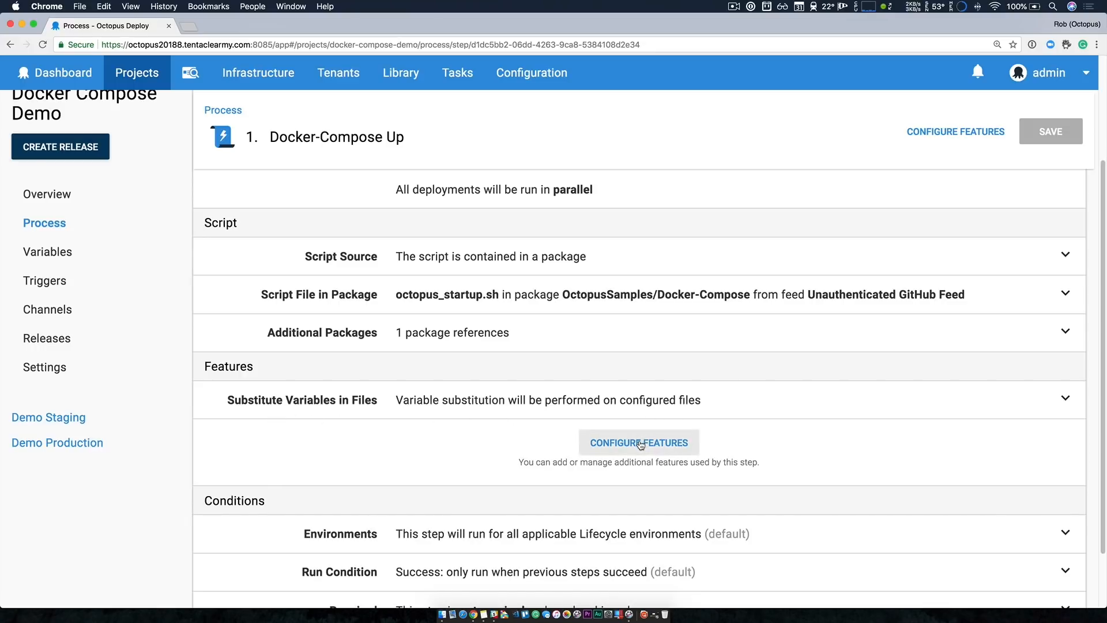
{"action": "left_click", "coordinate": [638, 442]}
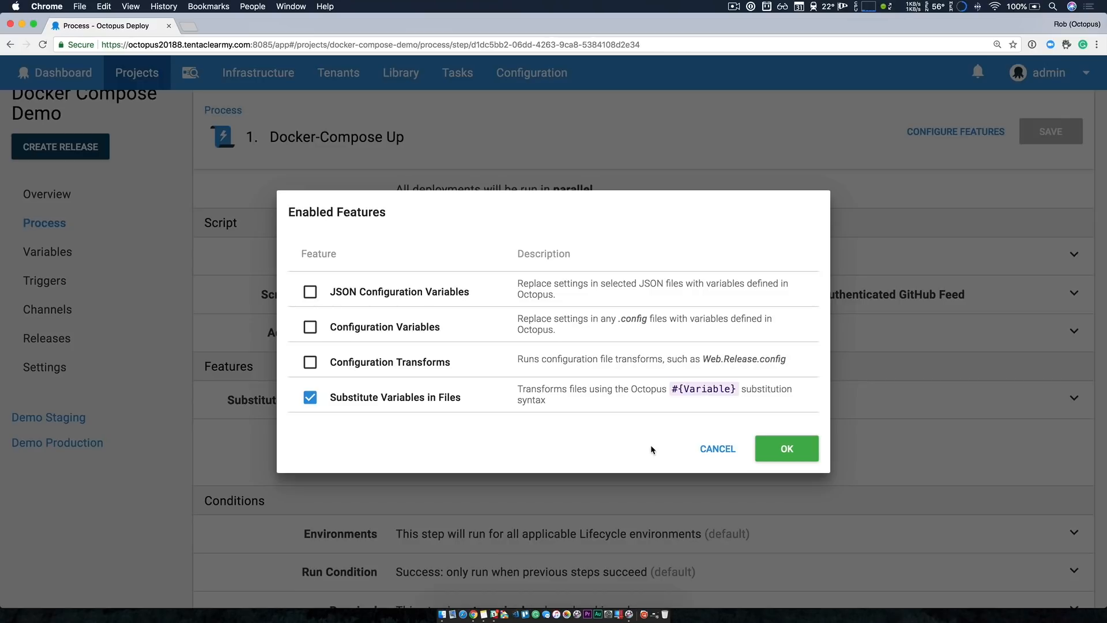
{"action": "left_click", "coordinate": [785, 448]}
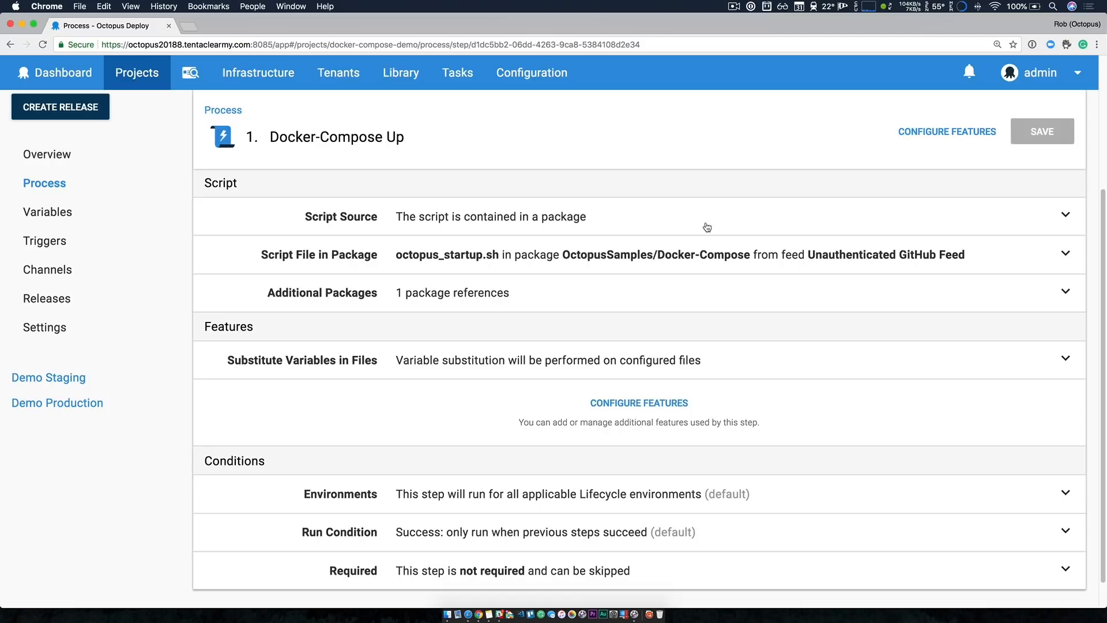
{"action": "mouse_move", "coordinate": [704, 299]}
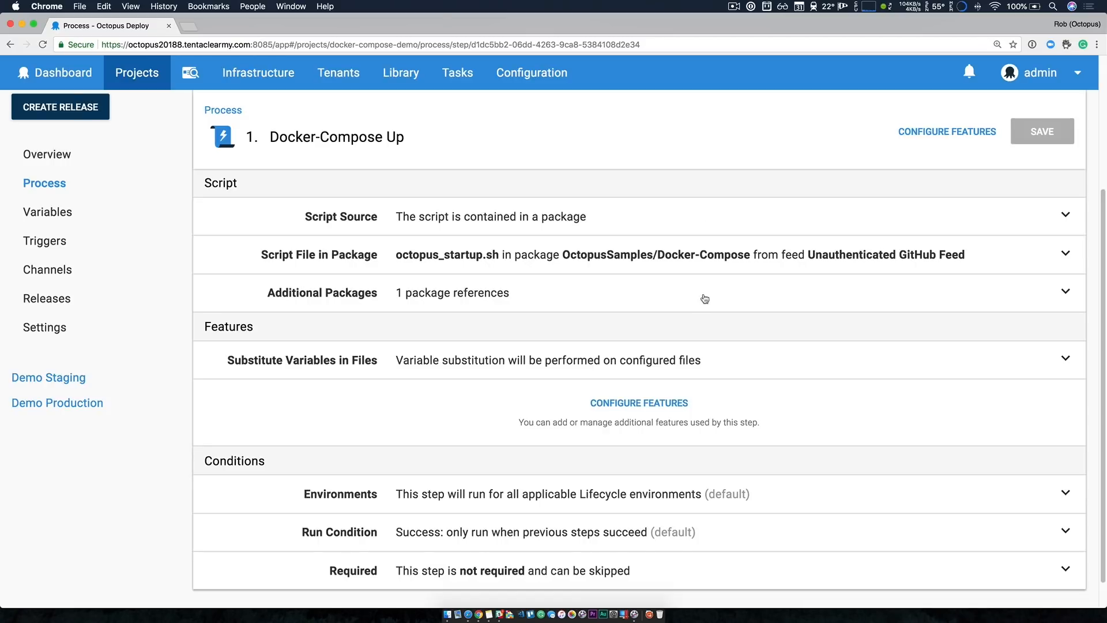
{"action": "mouse_move", "coordinate": [492, 275]}
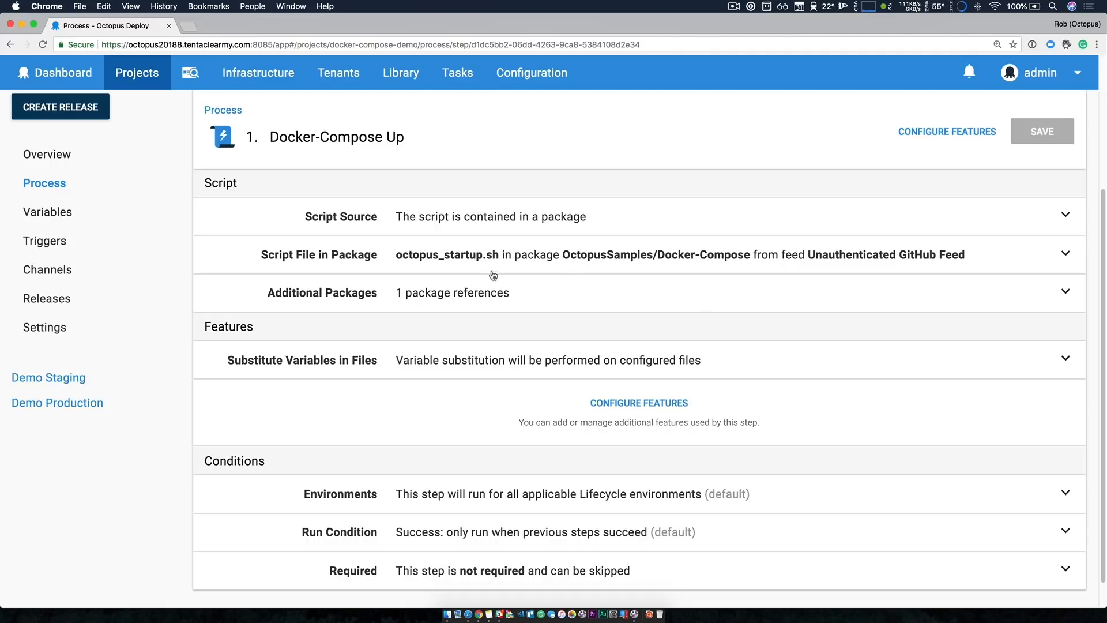
{"action": "mouse_move", "coordinate": [434, 271]}
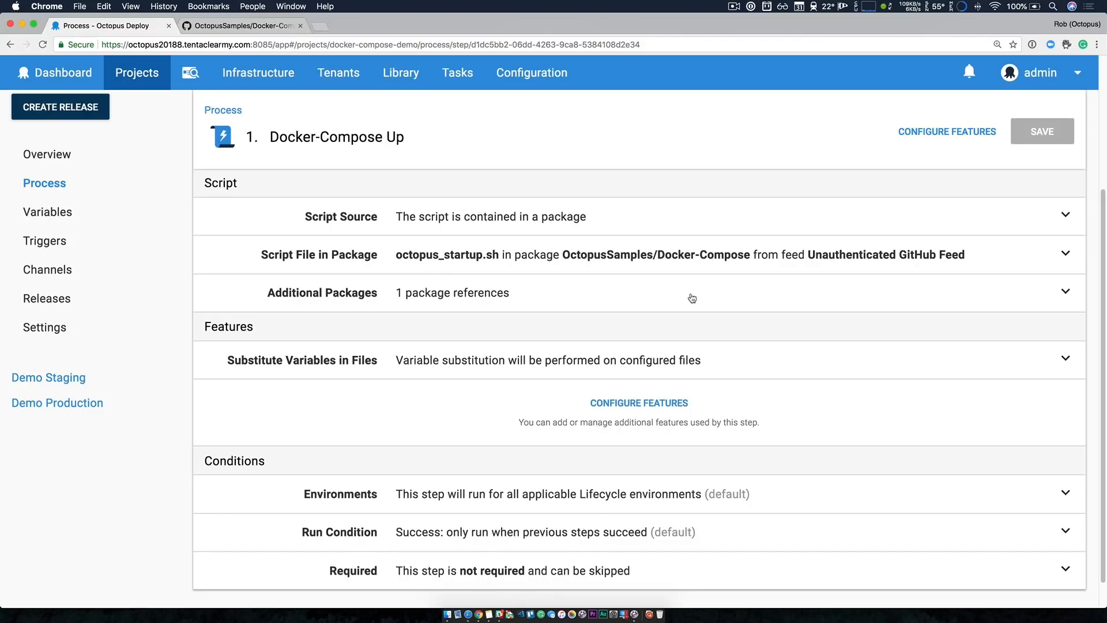
{"action": "mouse_move", "coordinate": [696, 296]}
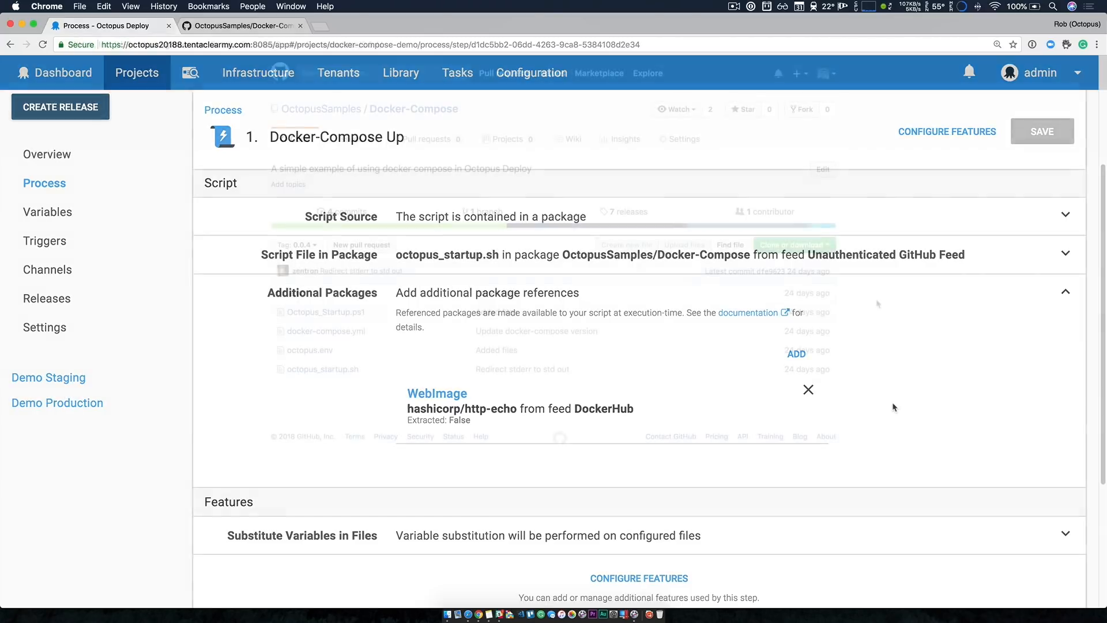
- Read docker-compose.yml and the .env defaults, then return to the 0.0.4 repository file list
{"action": "left_click", "coordinate": [243, 25]}
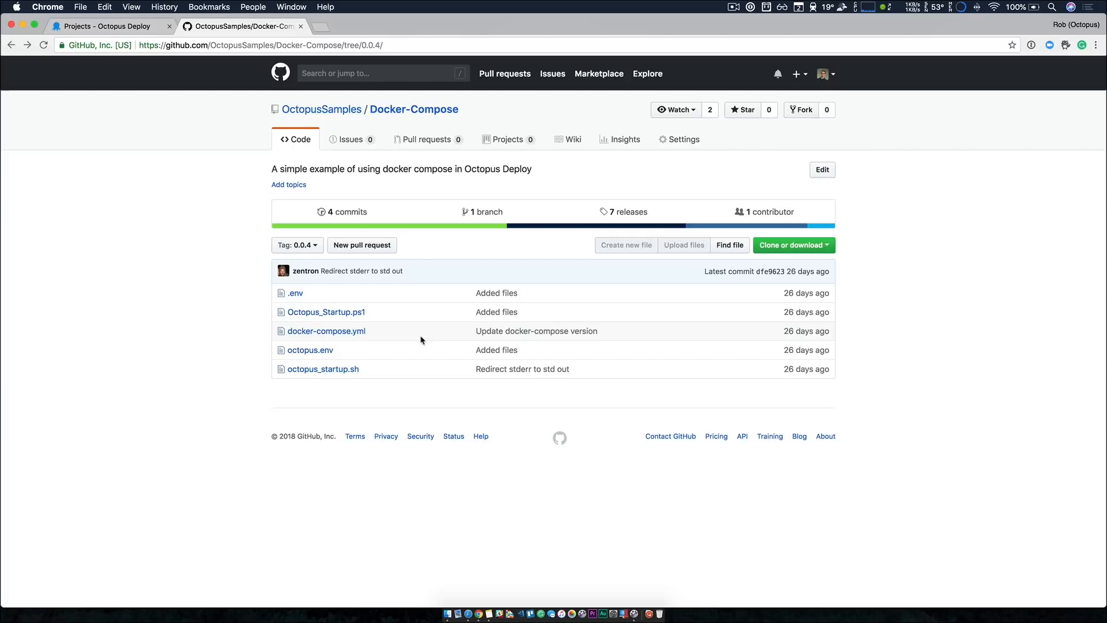
{"action": "mouse_move", "coordinate": [411, 338]}
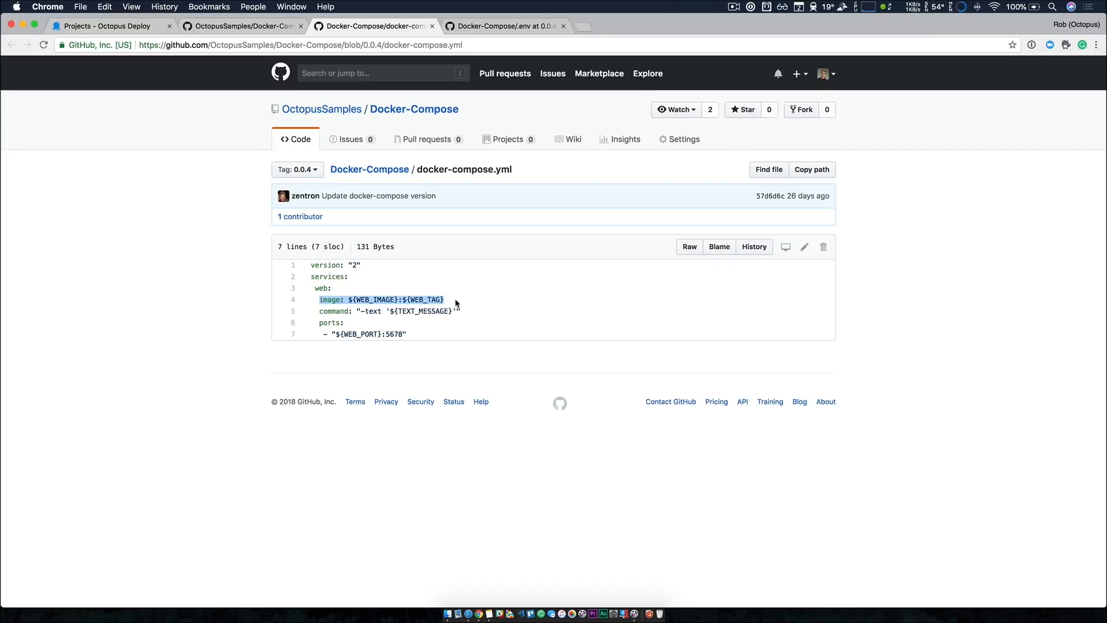
{"action": "left_click", "coordinate": [506, 27]}
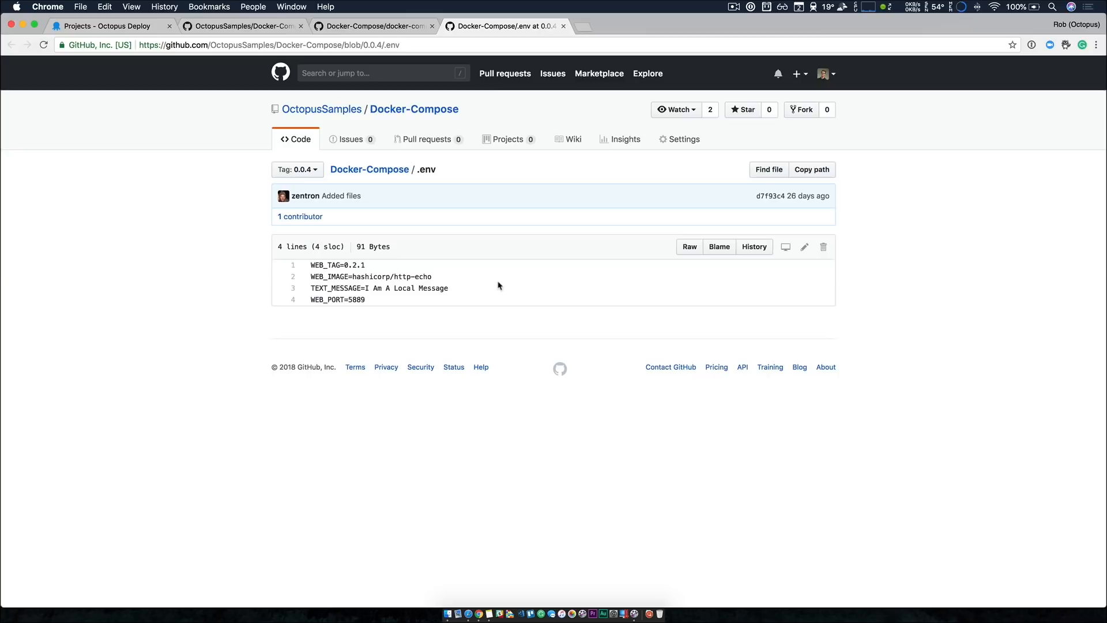
{"action": "left_click", "coordinate": [369, 168]}
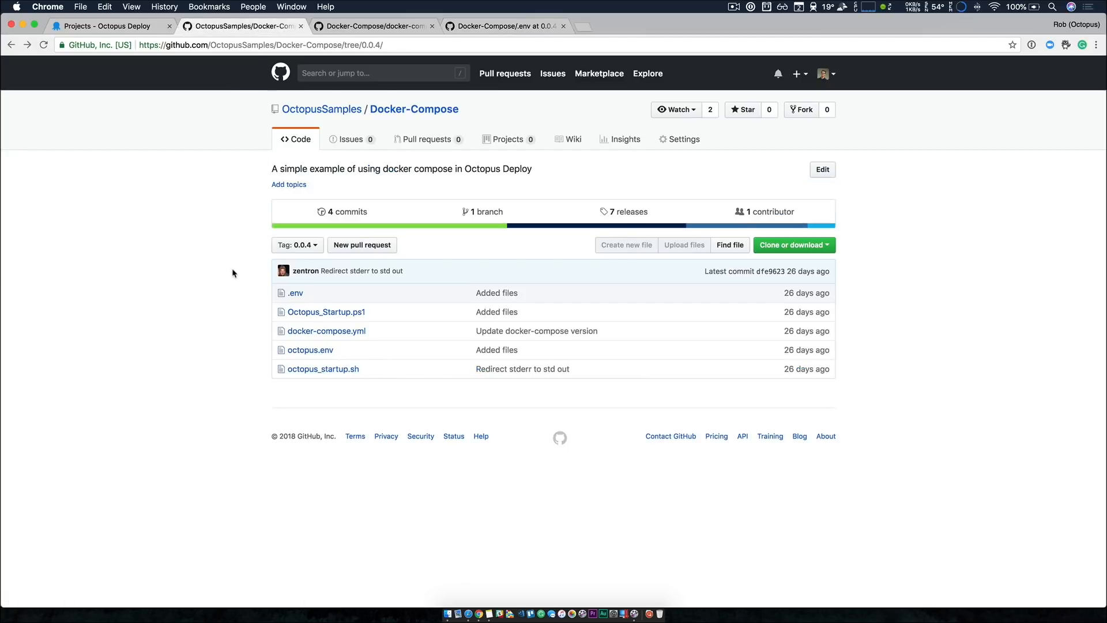
- Read octopus.env's variable placeholders and the octopus_startup.sh env-swapping script on their own pages
{"action": "right_click", "coordinate": [311, 349]}
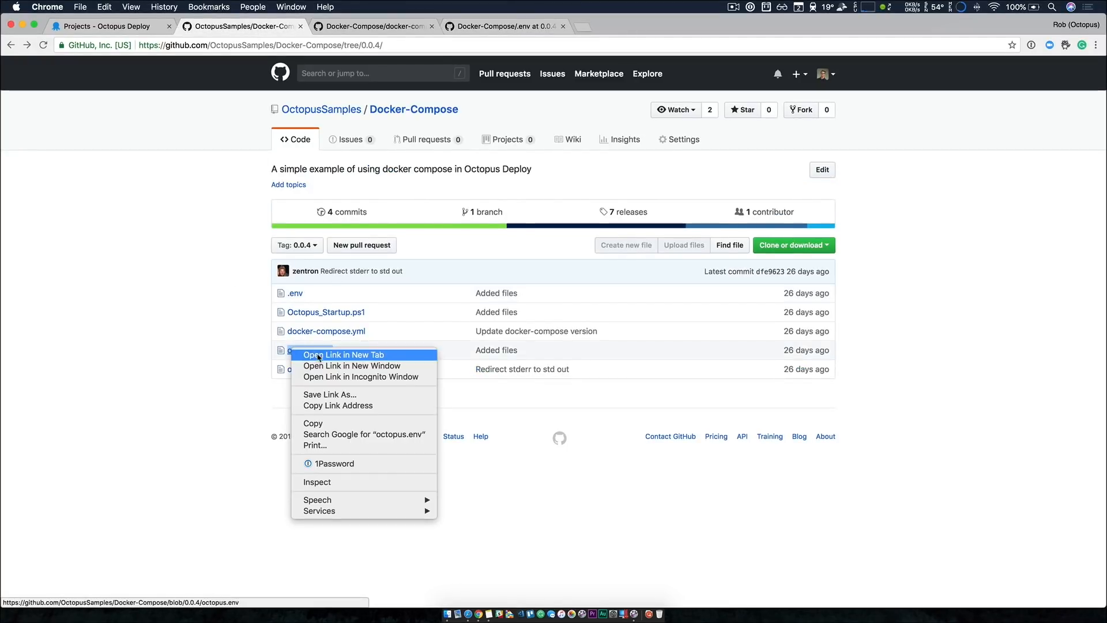
{"action": "left_click", "coordinate": [342, 354]}
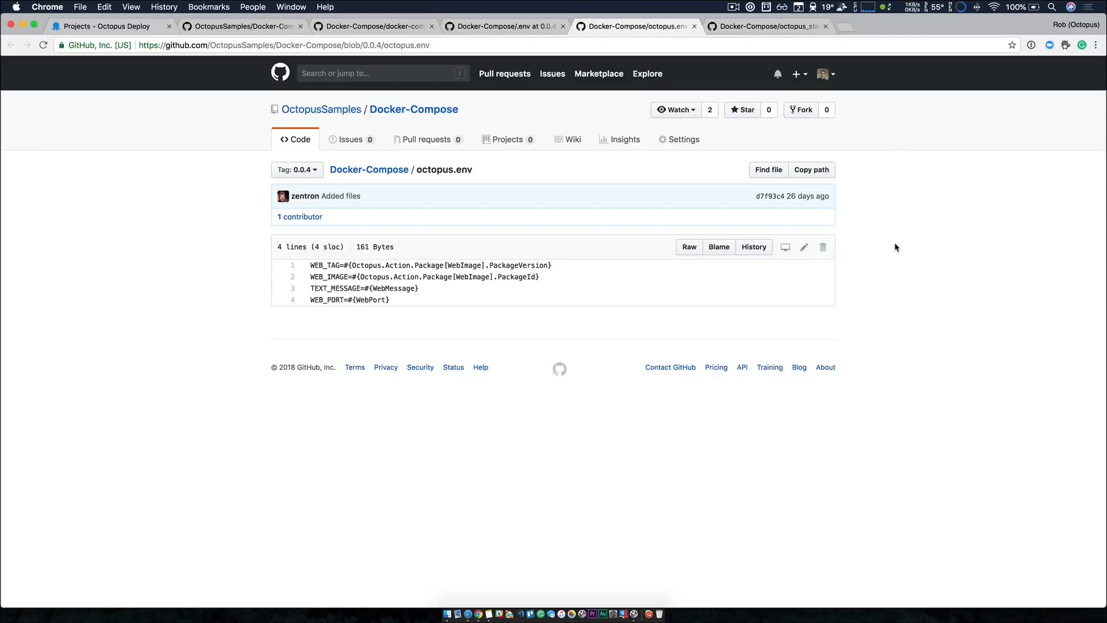
{"action": "mouse_move", "coordinate": [569, 289]}
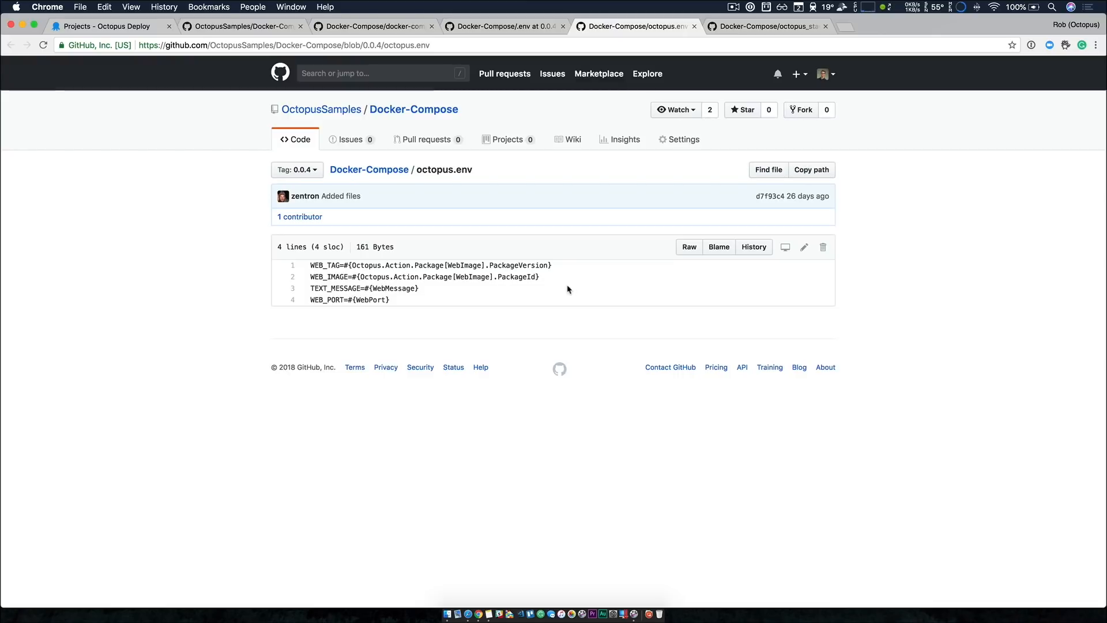
{"action": "mouse_move", "coordinate": [344, 265]}
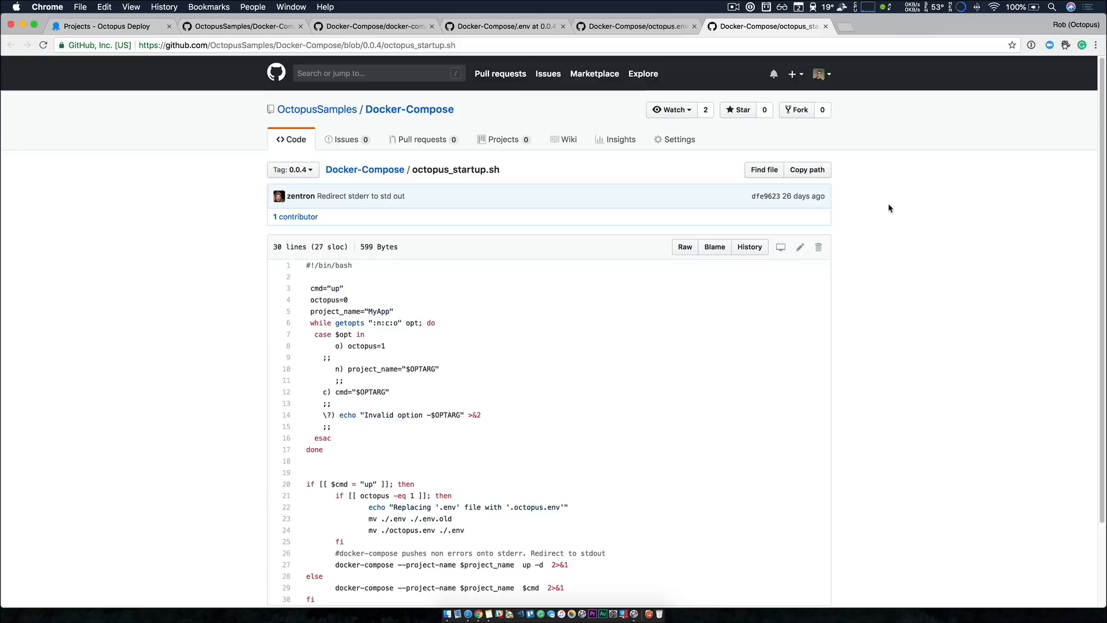
{"action": "scroll", "scroll_direction": "down", "scroll_amount": 3}
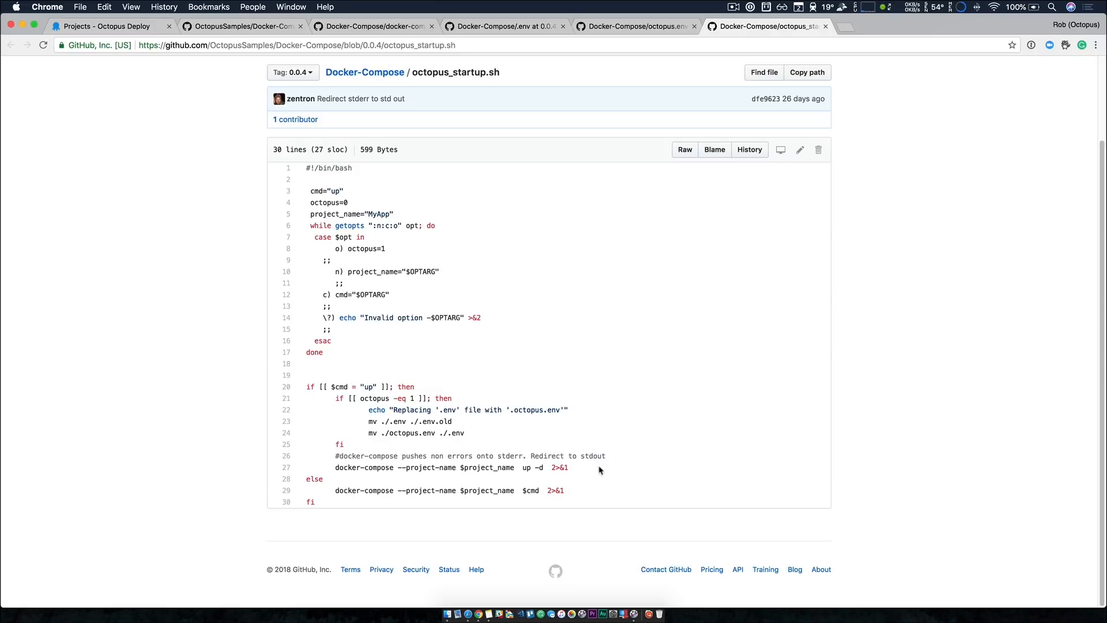
{"action": "mouse_move", "coordinate": [511, 443]}
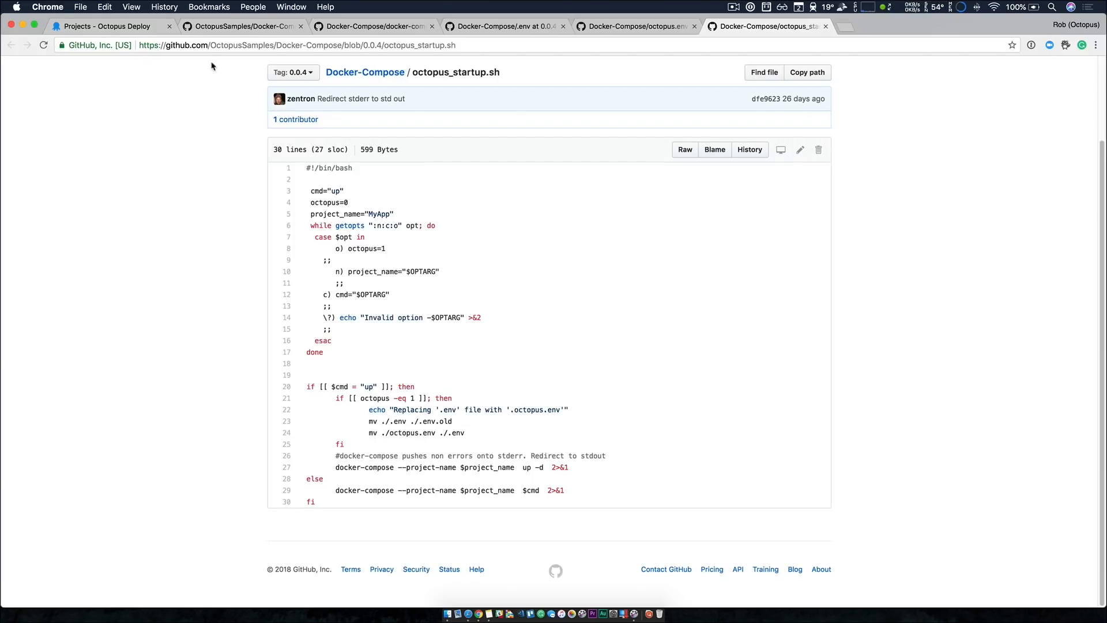
{"action": "right_click", "coordinate": [106, 27]}
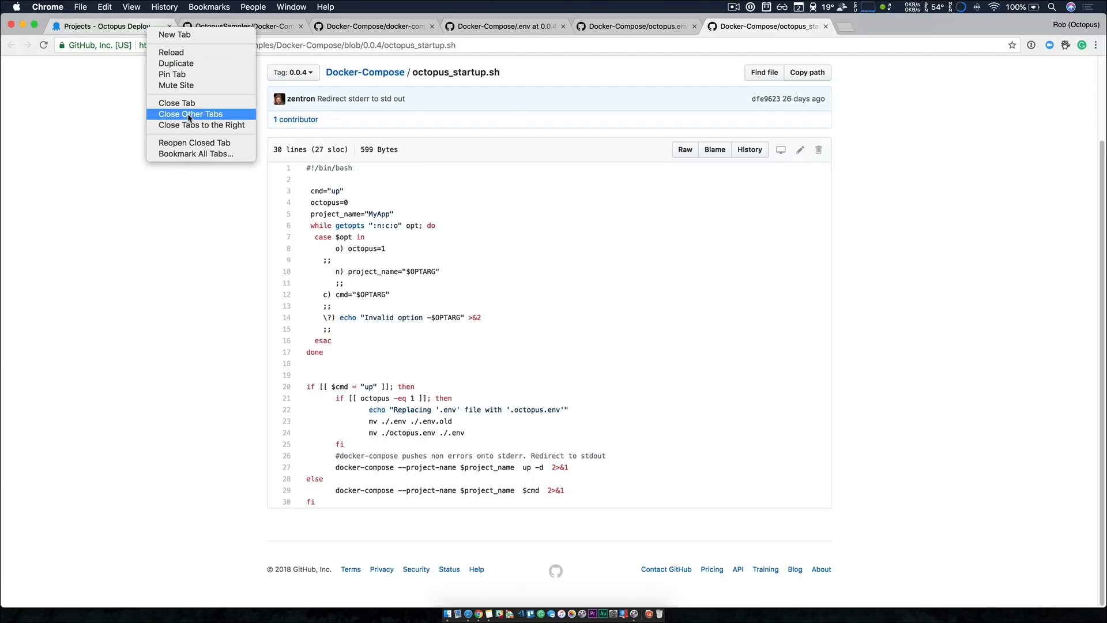
- Close the extra GitHub pages and show the project overview with release 0.1.0 deployed to Staging
{"action": "left_click", "coordinate": [190, 114]}
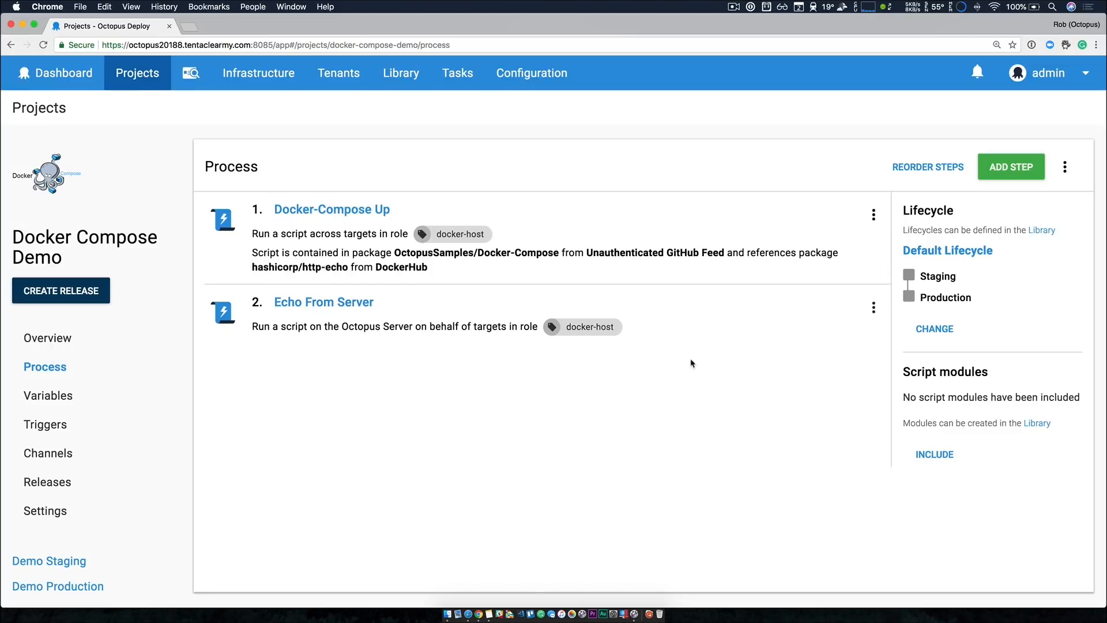
{"action": "mouse_move", "coordinate": [347, 341]}
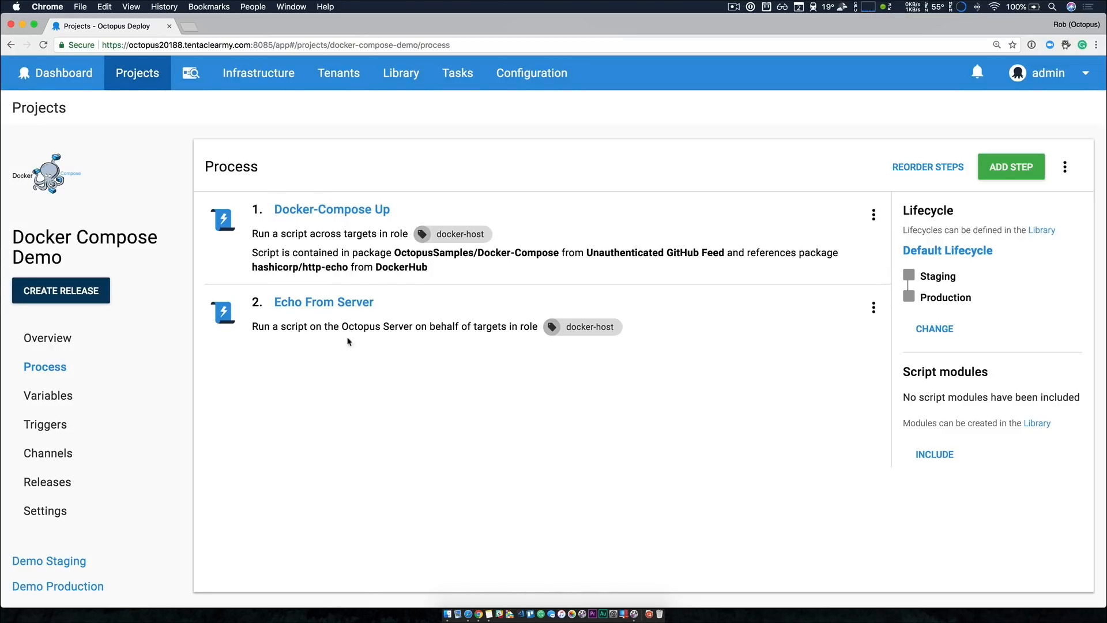
{"action": "left_click", "coordinate": [332, 209]}
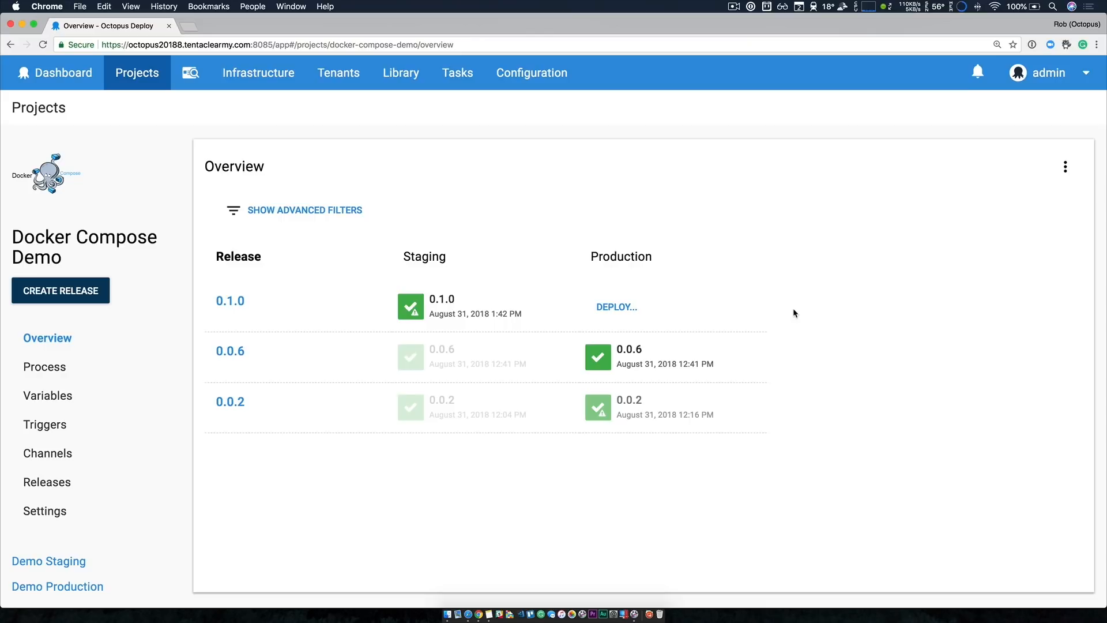
- Deploy release 0.1.0 to Production and bring up its task log once it succeeds
{"action": "left_click", "coordinate": [615, 306]}
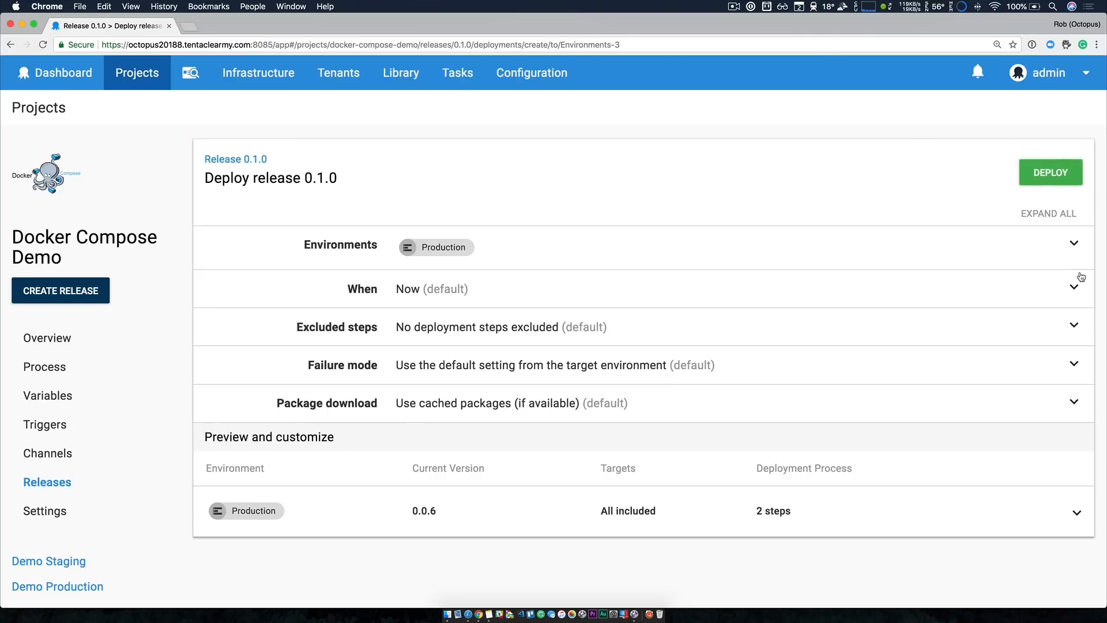
{"action": "mouse_move", "coordinate": [704, 308]}
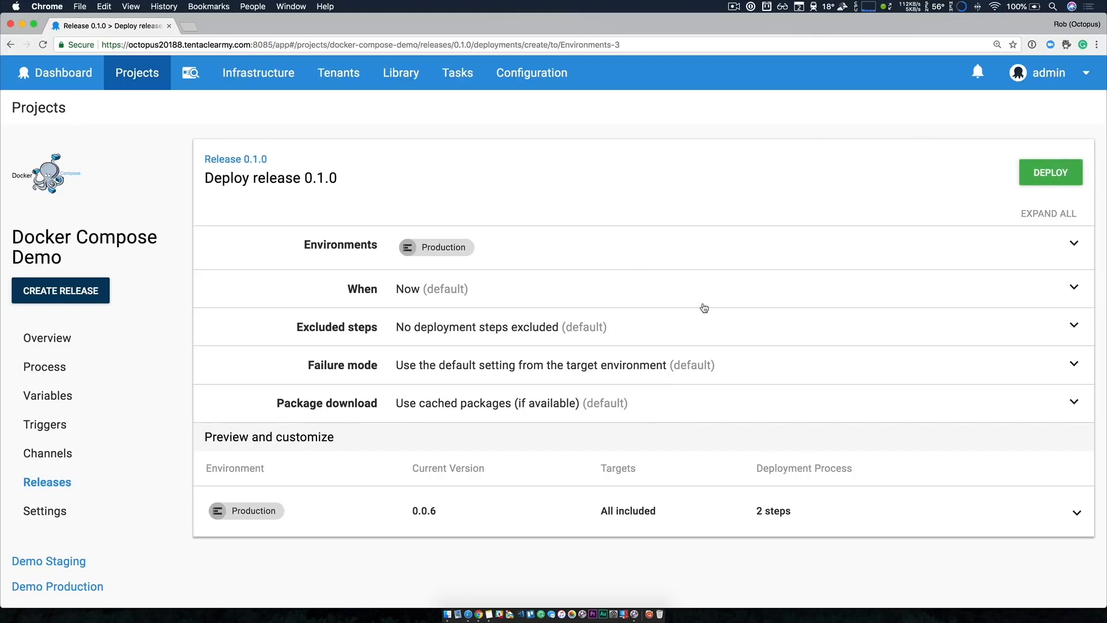
{"action": "mouse_move", "coordinate": [923, 254]}
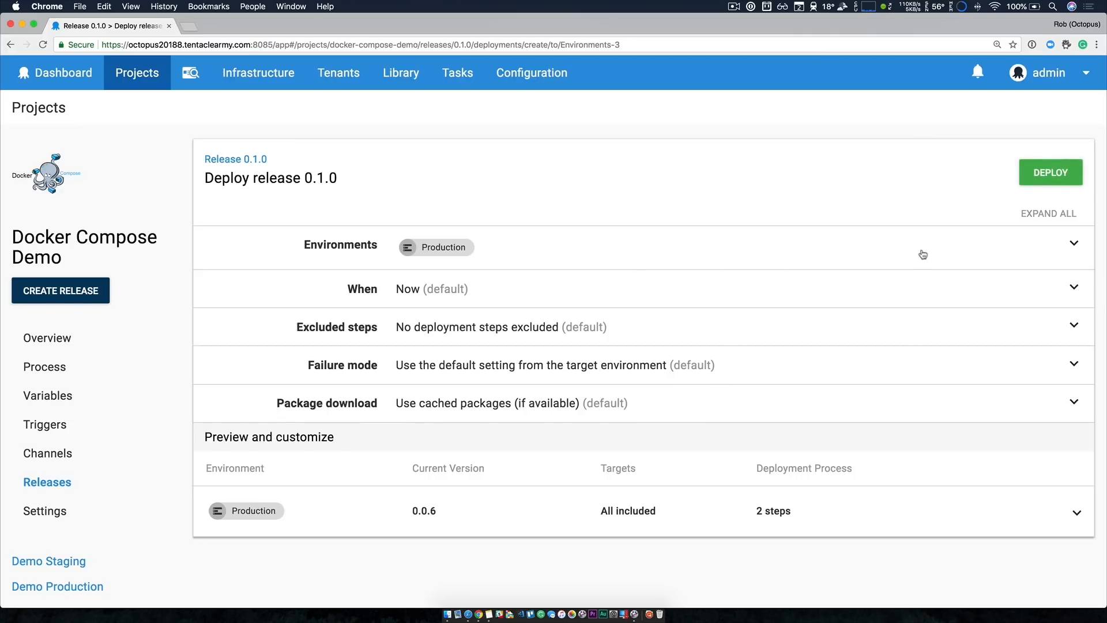
{"action": "left_click", "coordinate": [1049, 172]}
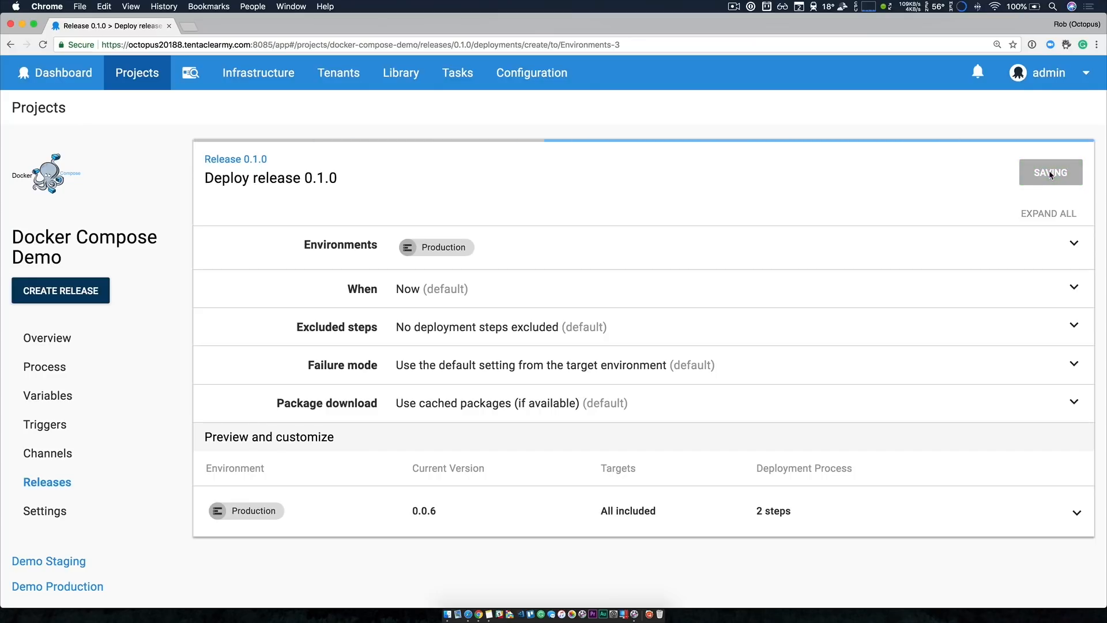
{"action": "left_click", "coordinate": [1050, 172]}
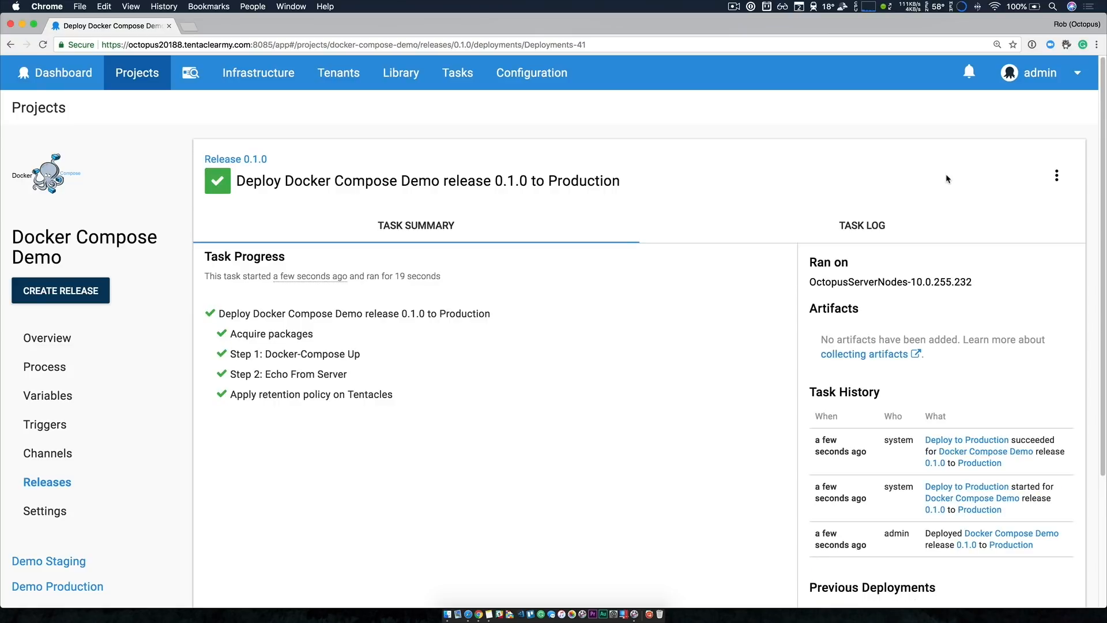
{"action": "left_click", "coordinate": [862, 225]}
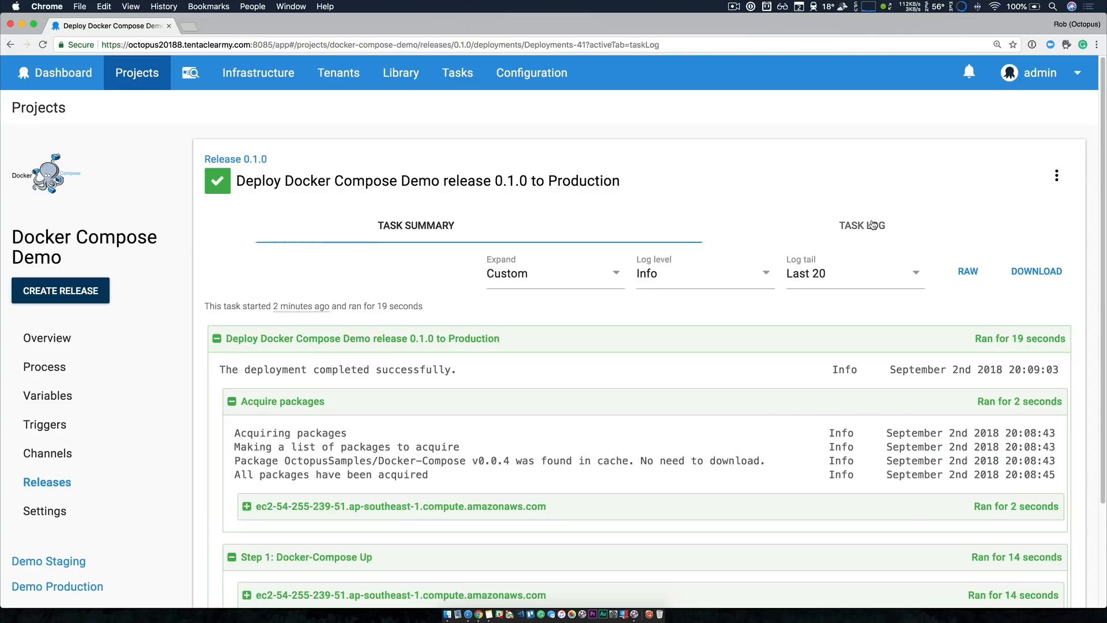
- Verify the task log's Step 2 and the live endpoint both read 'Hello Production. From Release 0.1.0'
{"action": "scroll", "scroll_direction": "down", "scroll_amount": 3}
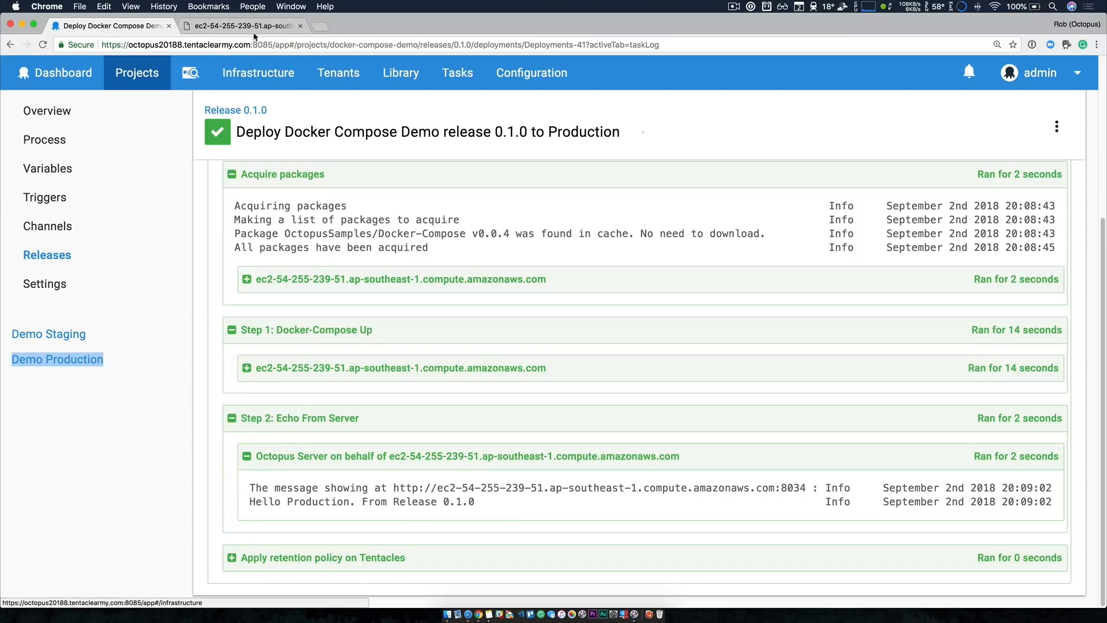
{"action": "left_click", "coordinate": [243, 25]}
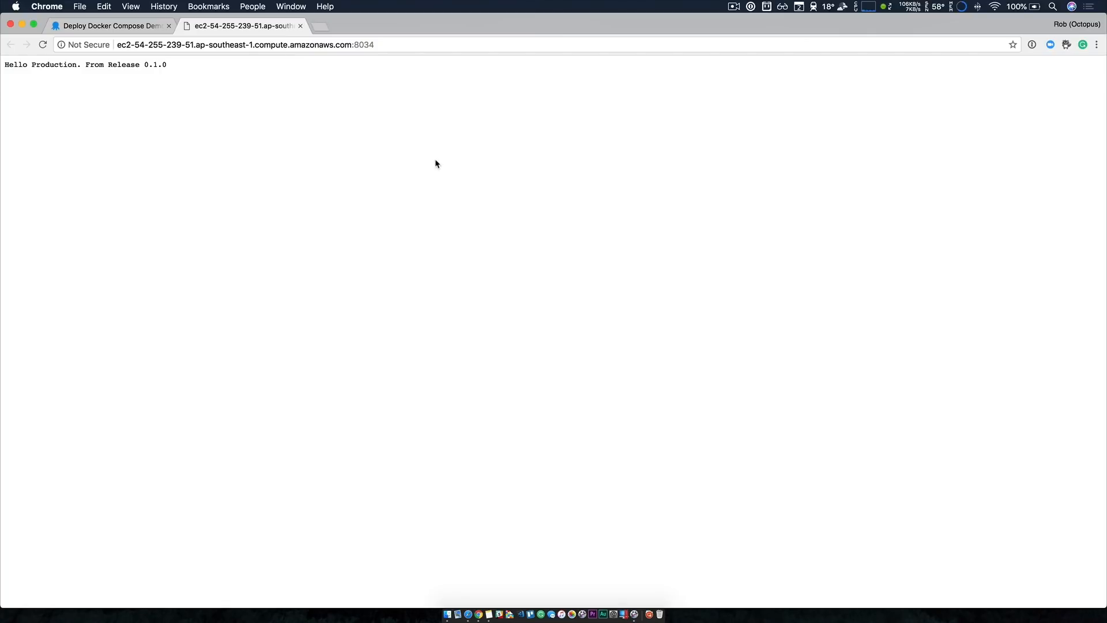
{"action": "left_click", "coordinate": [106, 25]}
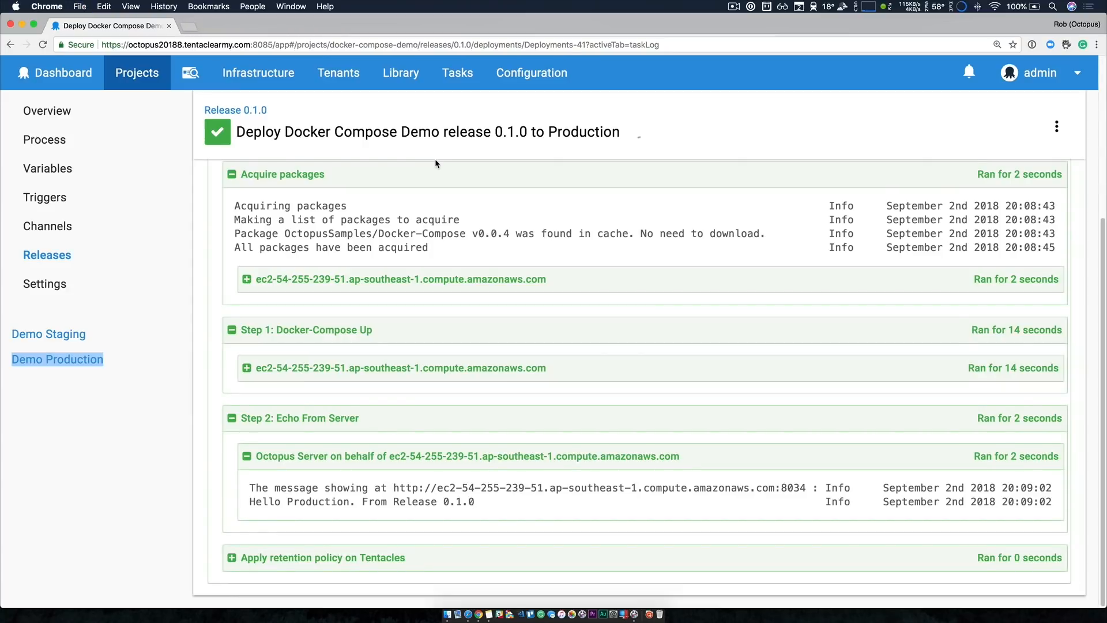